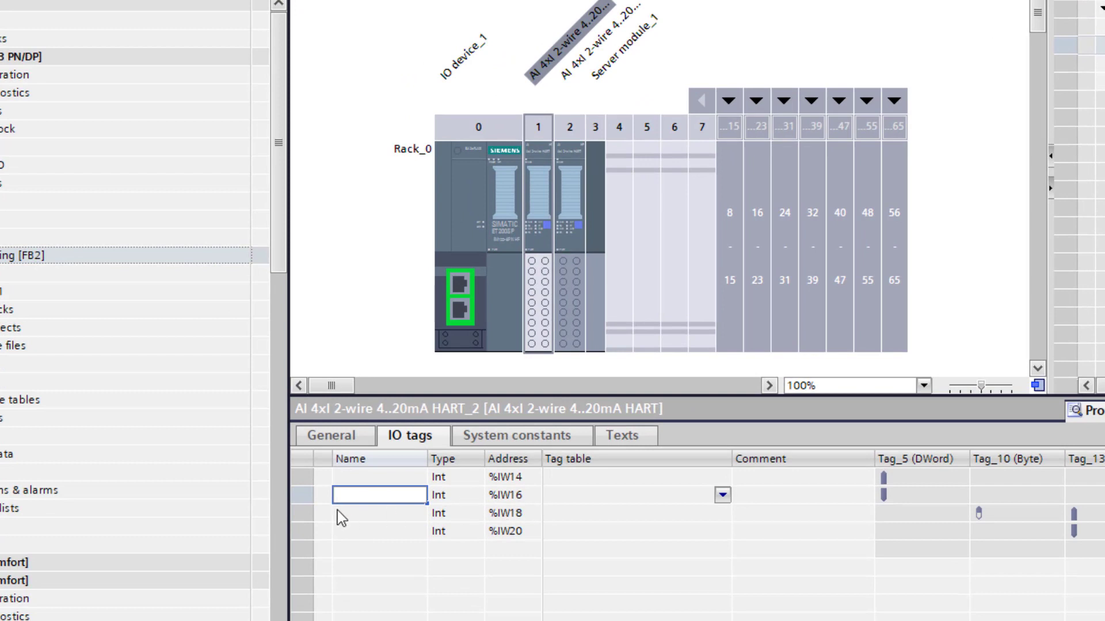
- Name the %IW16 analog input tag LR110, correcting the typo
text(LTR)
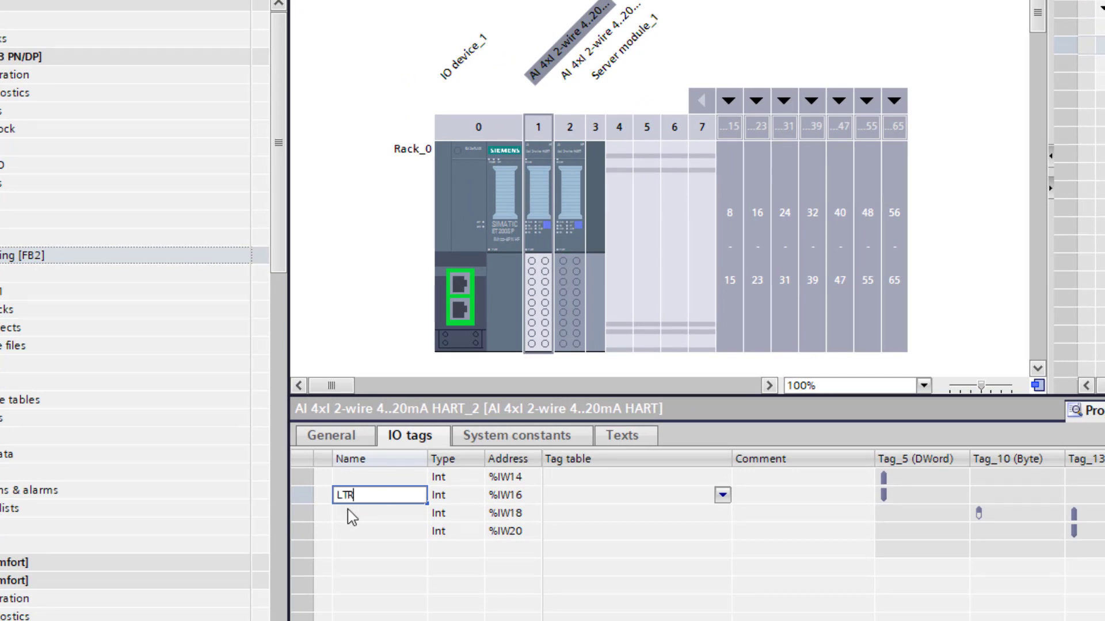
key(Backspace)
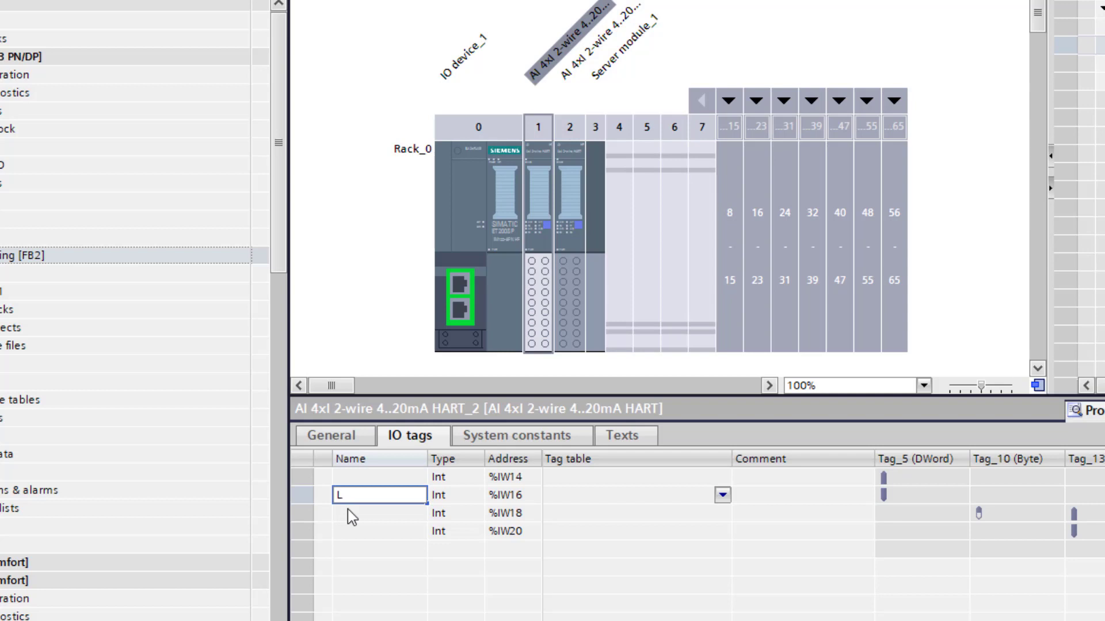
text(R110)
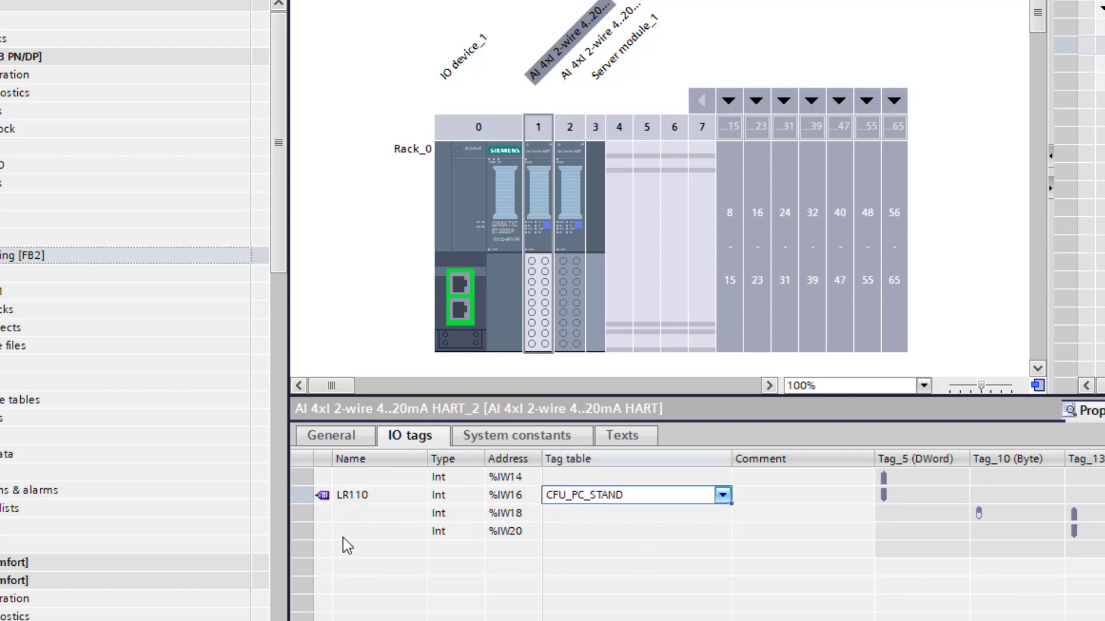
mouse_move(342, 511)
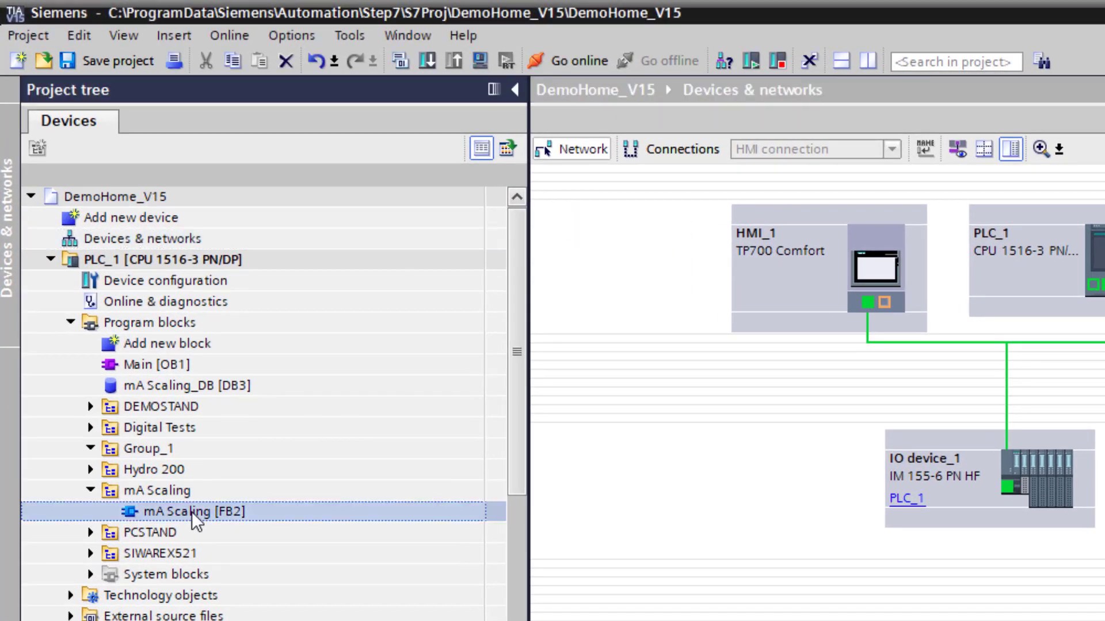
- Open mA Scaling [FB2] and inspect its mA Raw Int input and mA Percent Real in-out
double_click(191, 511)
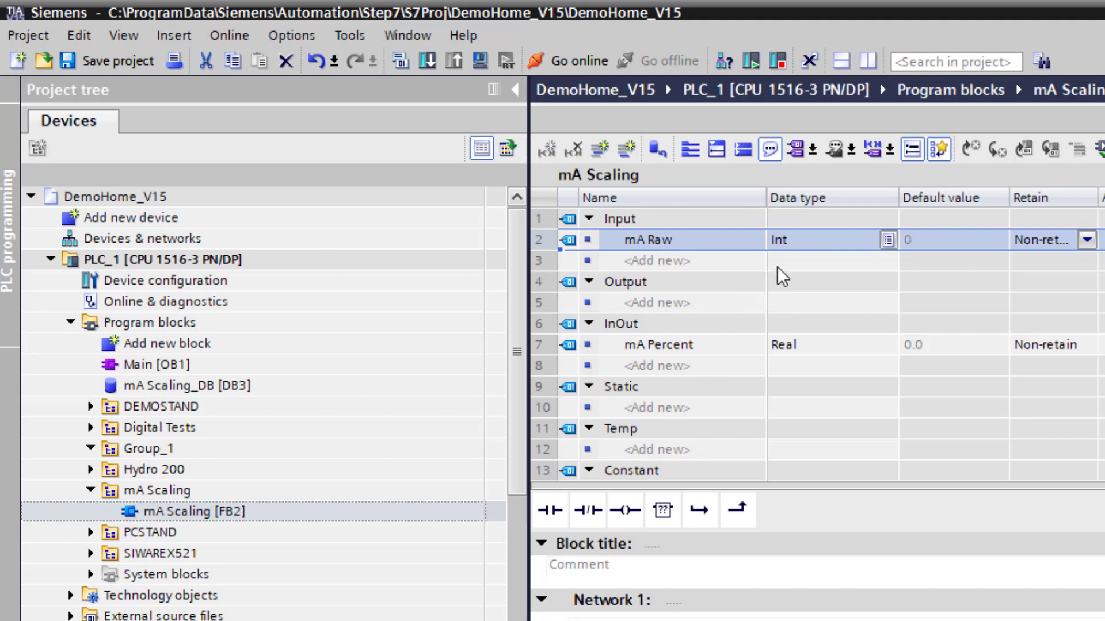
mouse_move(798, 256)
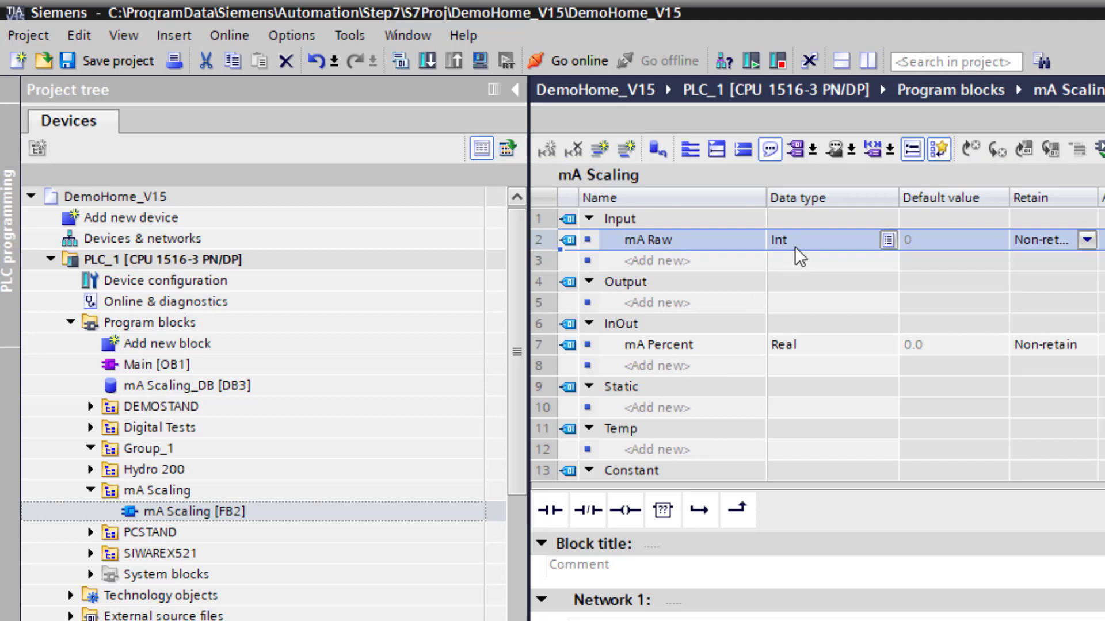
mouse_move(902, 321)
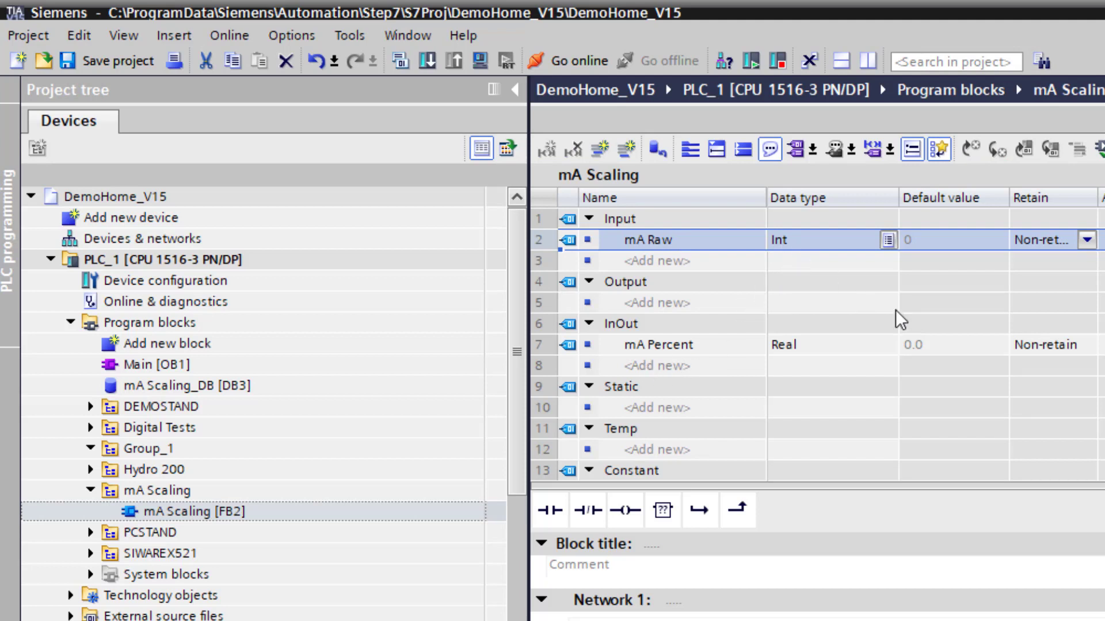
click(657, 344)
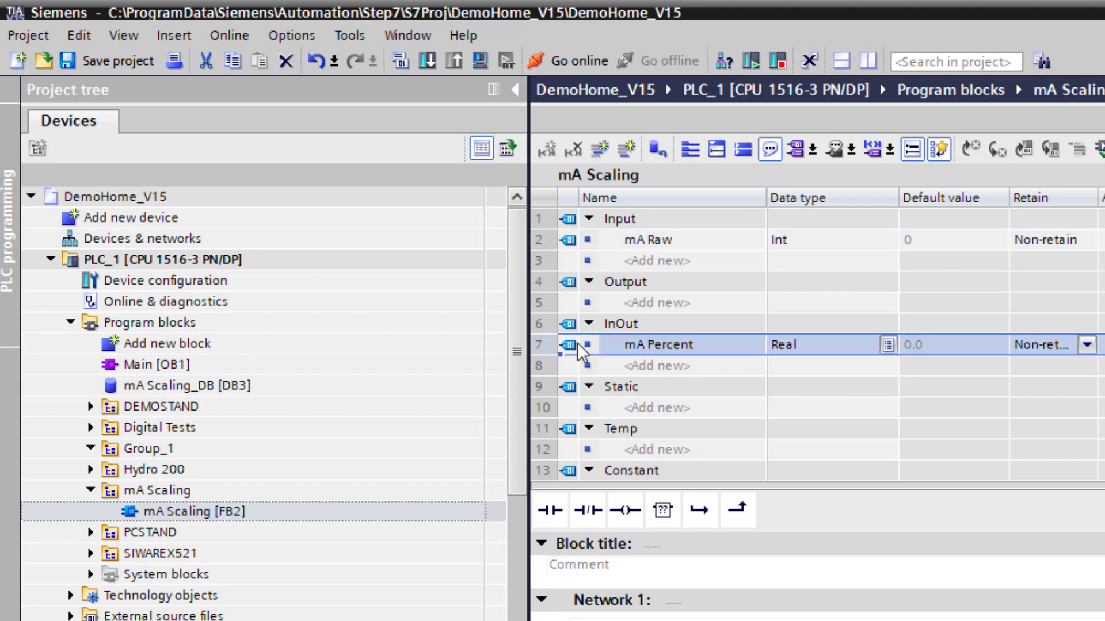
mouse_move(684, 355)
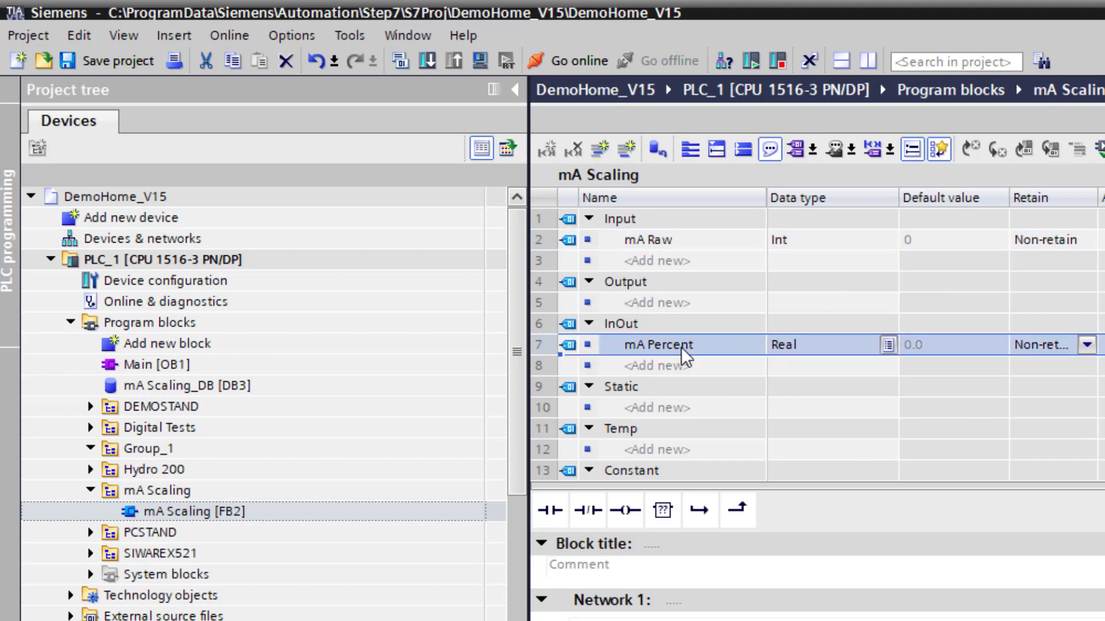
mouse_move(656, 351)
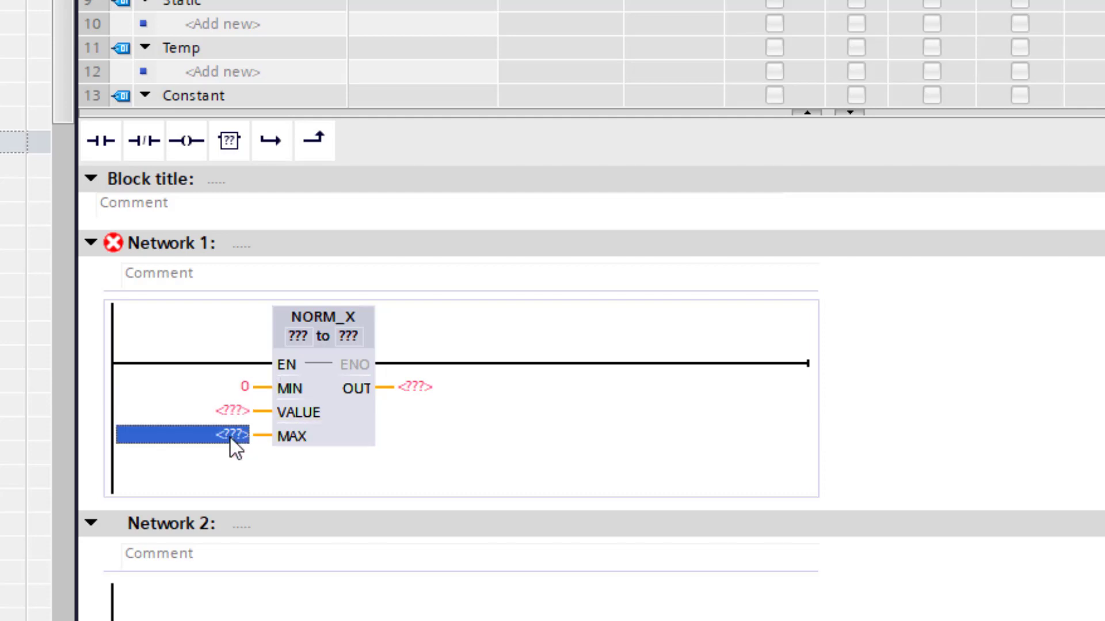
- Set NORM_X MAX to 27648 and wire mA Raw to VALUE, mA Percent to OUT
text(2)
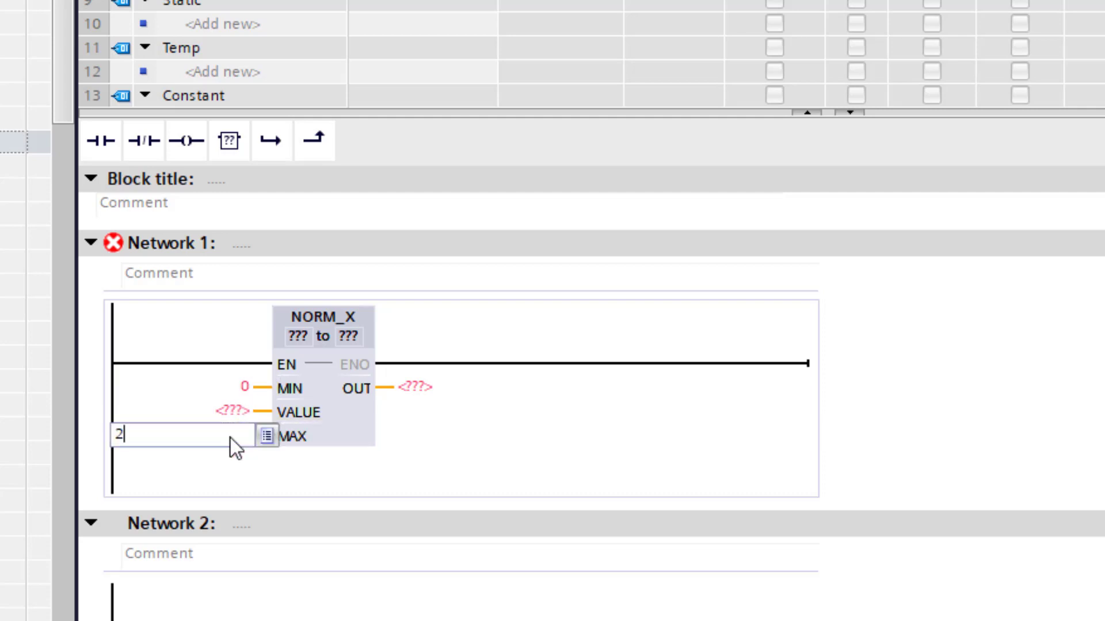
text(7648)
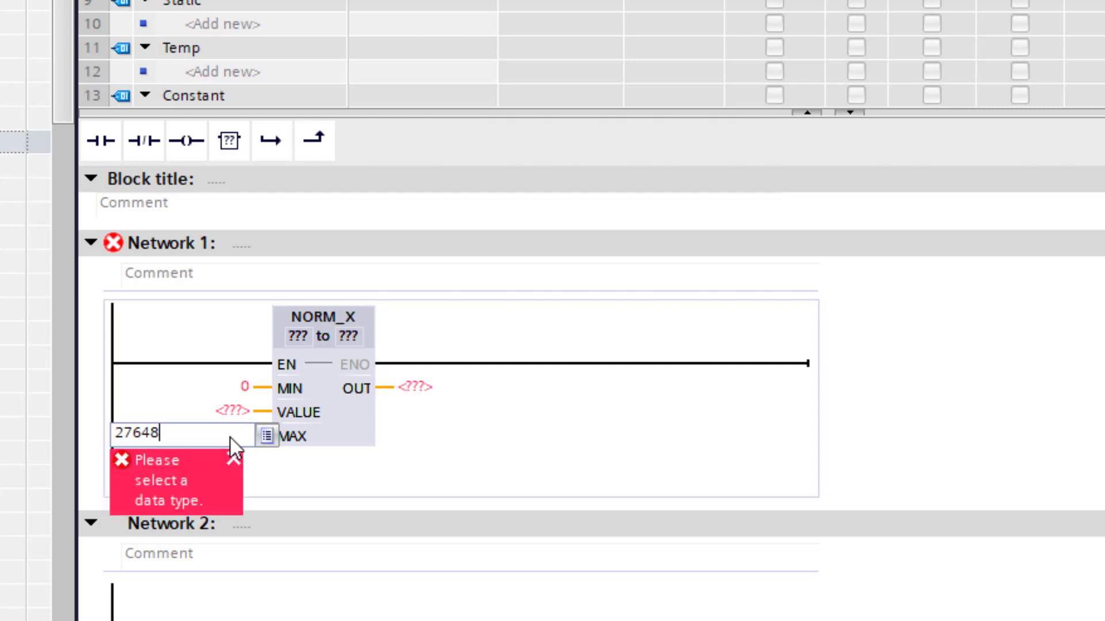
key(Enter)
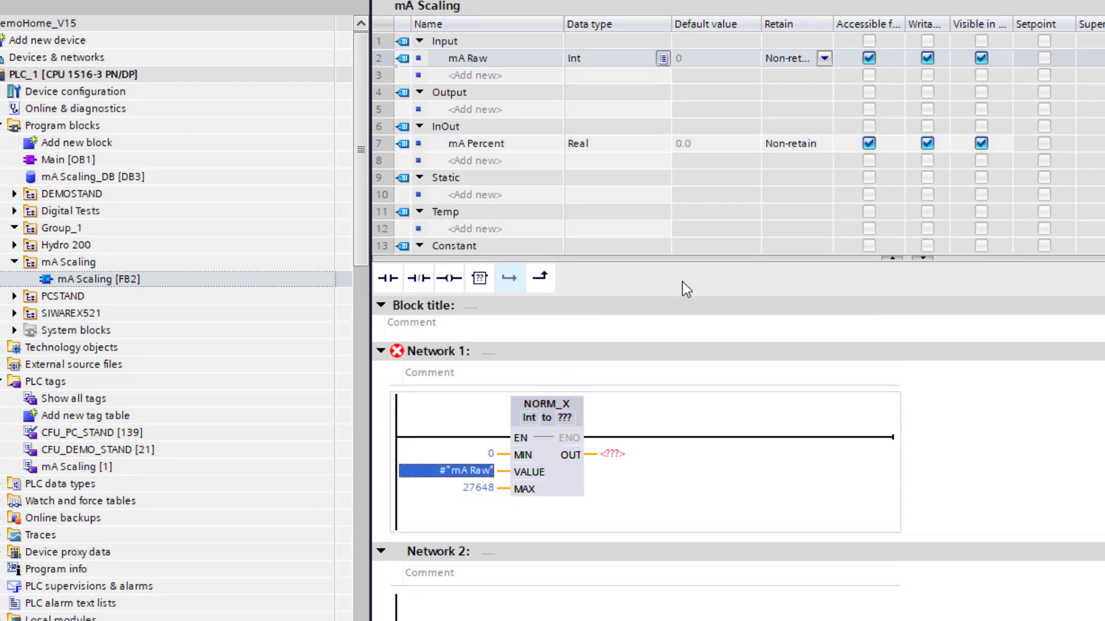
click(476, 144)
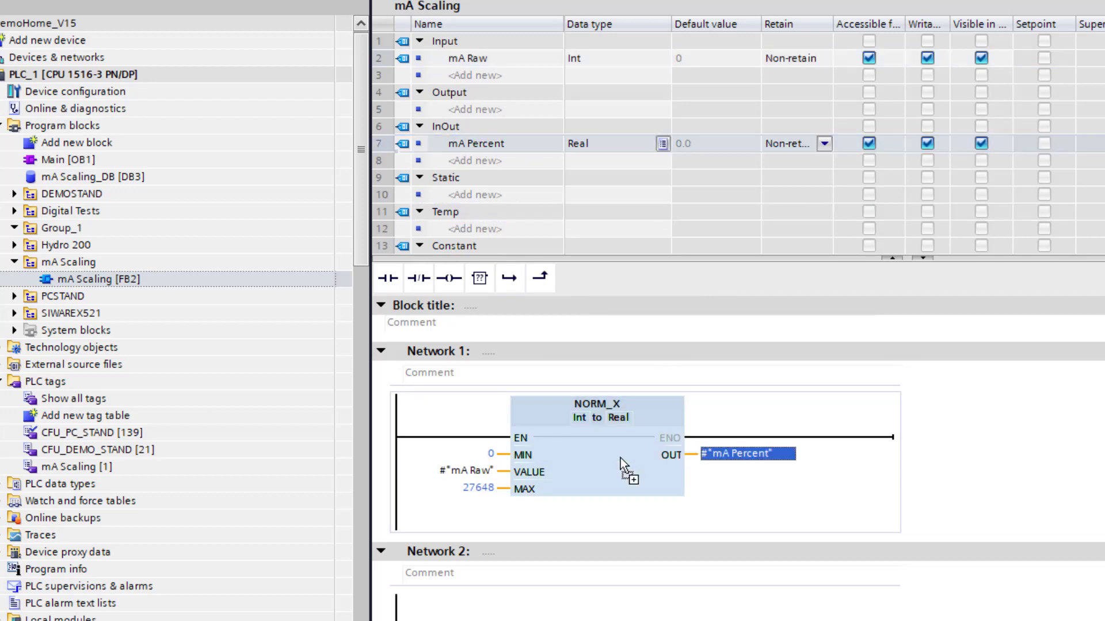
mouse_move(622, 465)
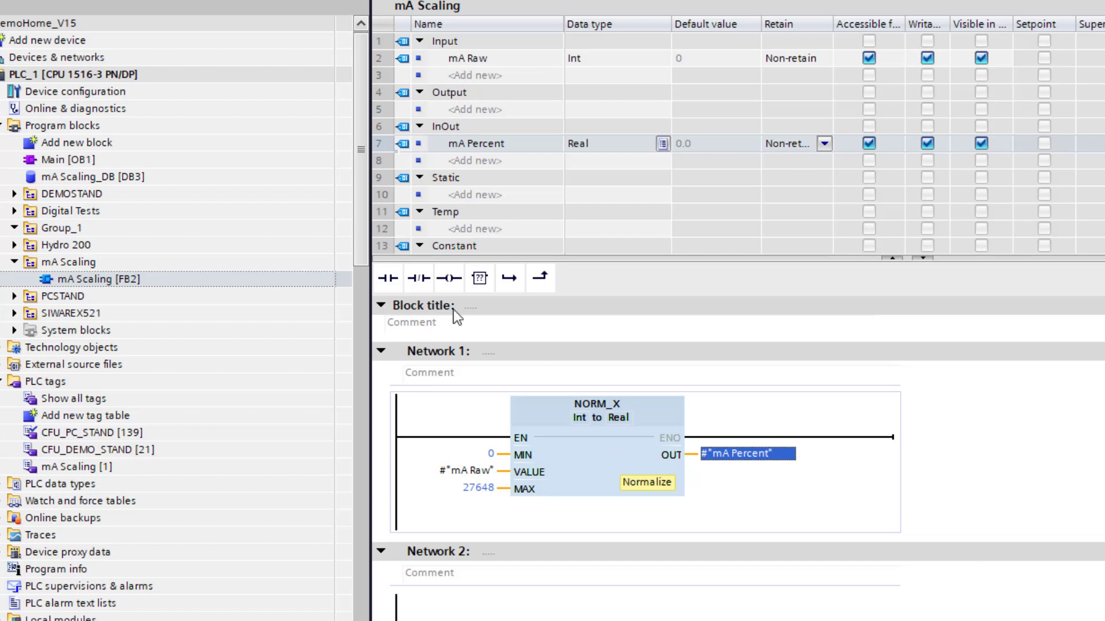
click(67, 160)
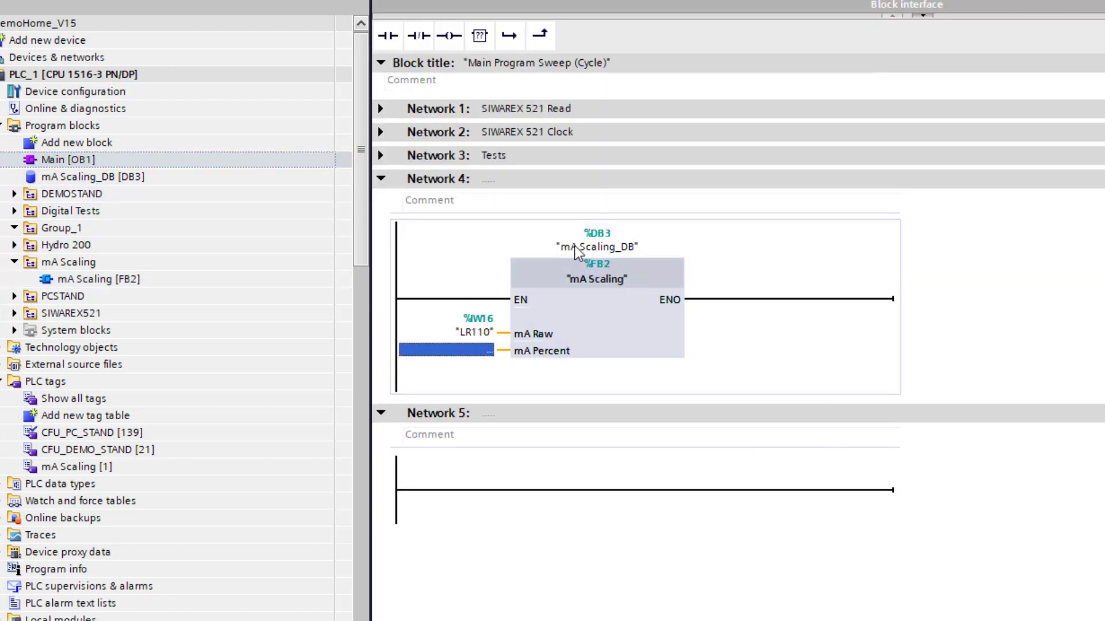
- Complete the Network 4 mA Scaling call, download to the PLC, and open the block online
click(471, 332)
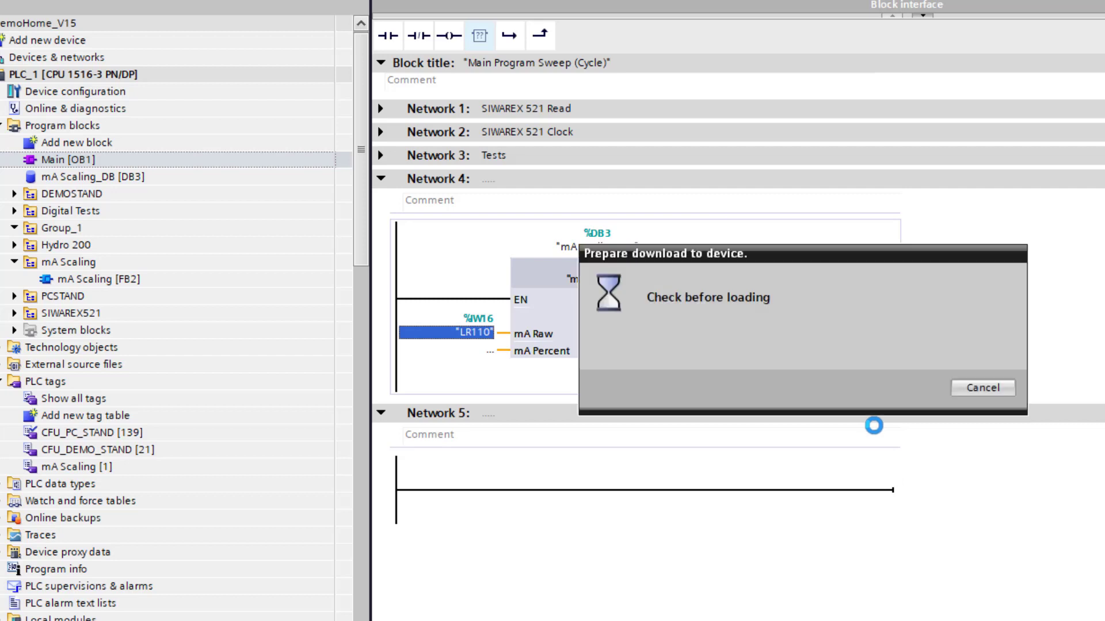
click(982, 387)
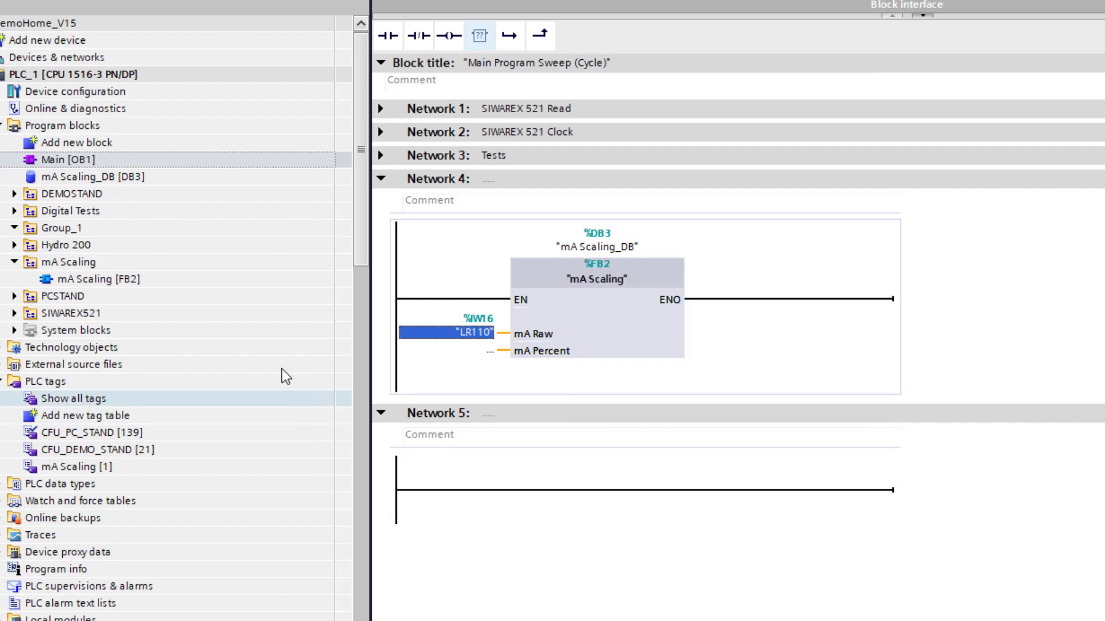
double_click(100, 279)
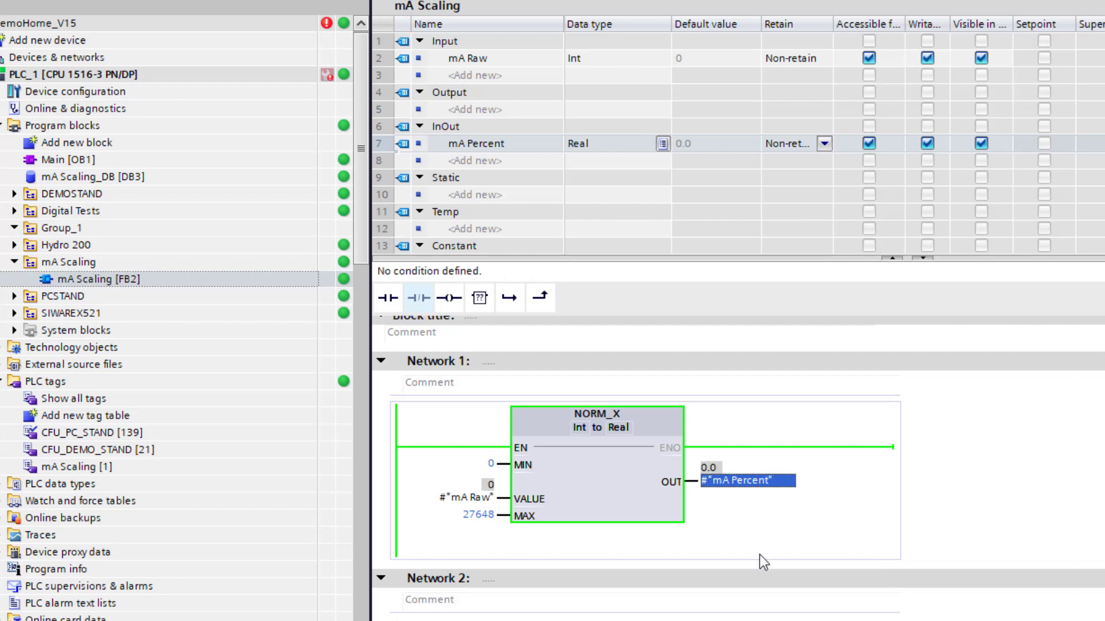
mouse_move(531, 488)
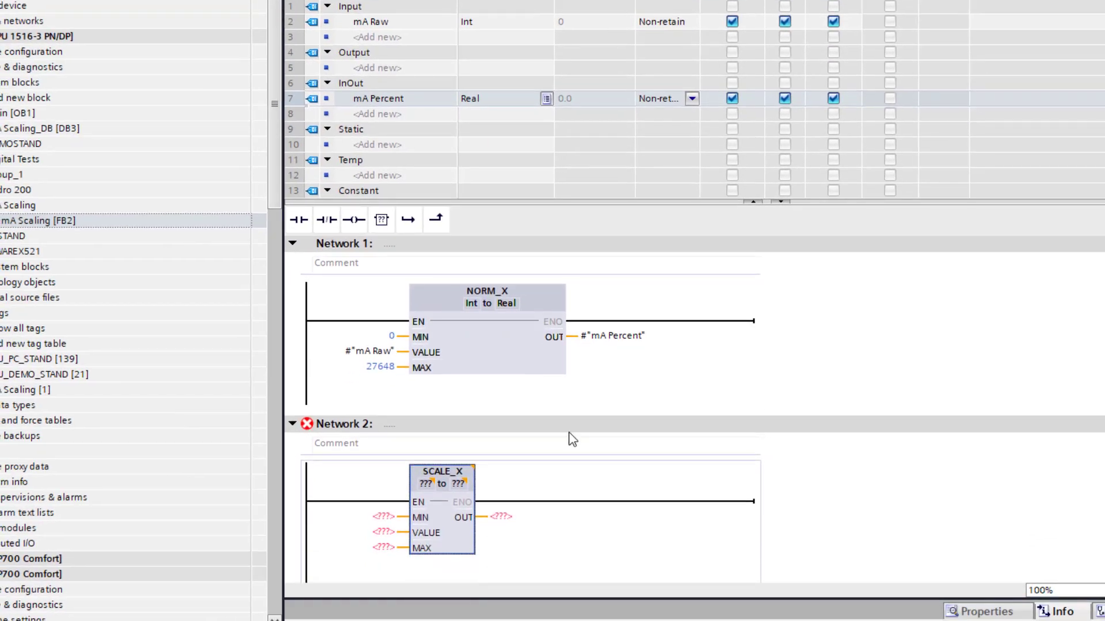
- Feed mA Percent into SCALE_X VALUE and set its MAX to 2
click(377, 98)
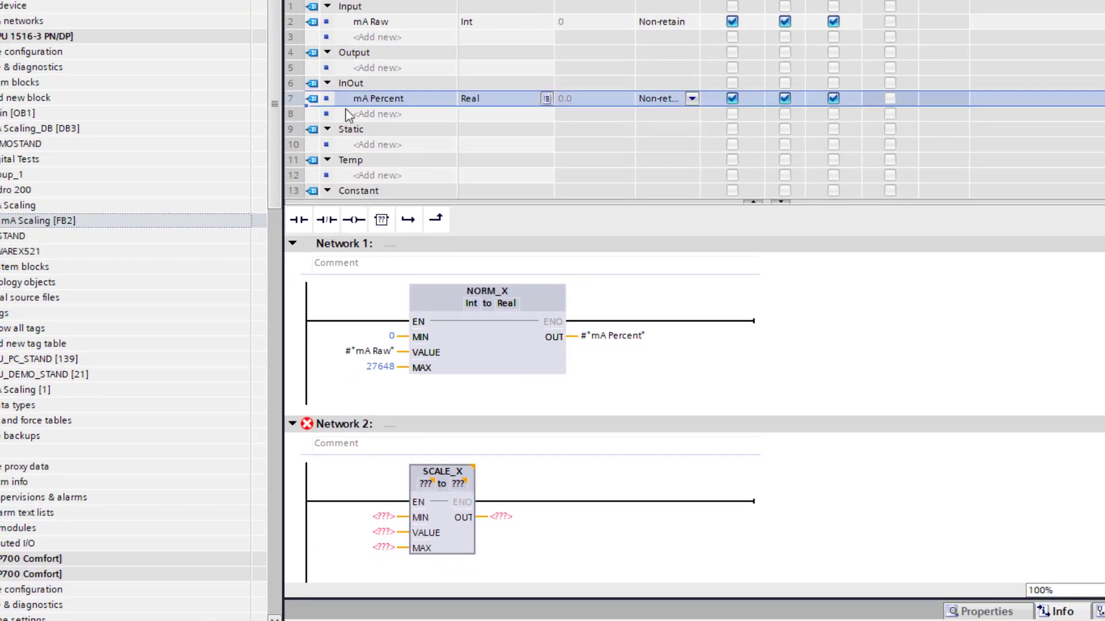
click(382, 533)
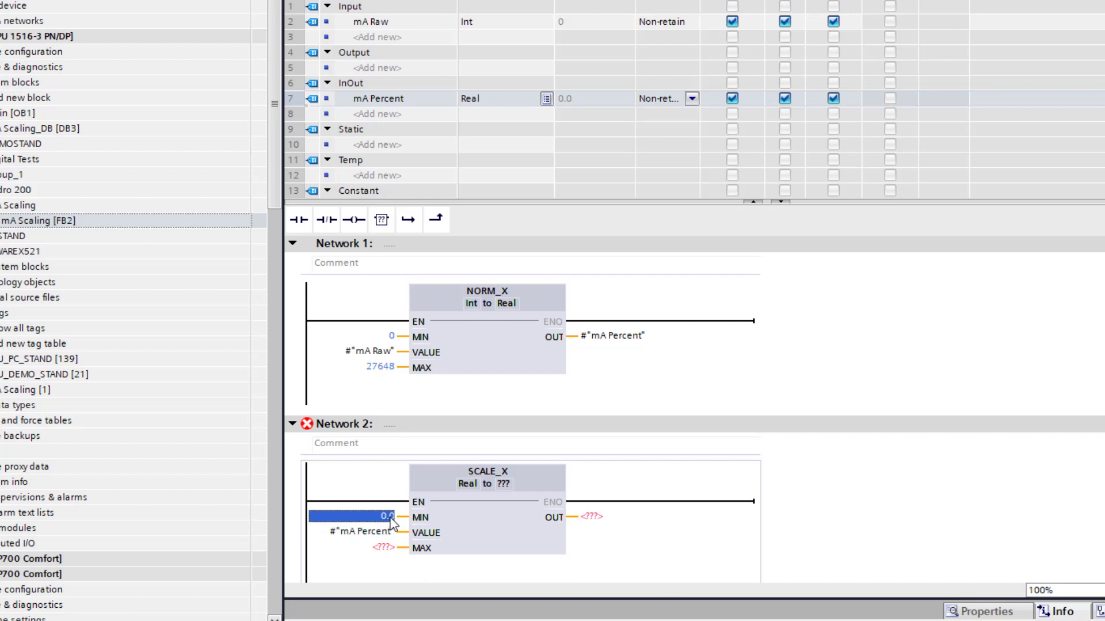
click(382, 547)
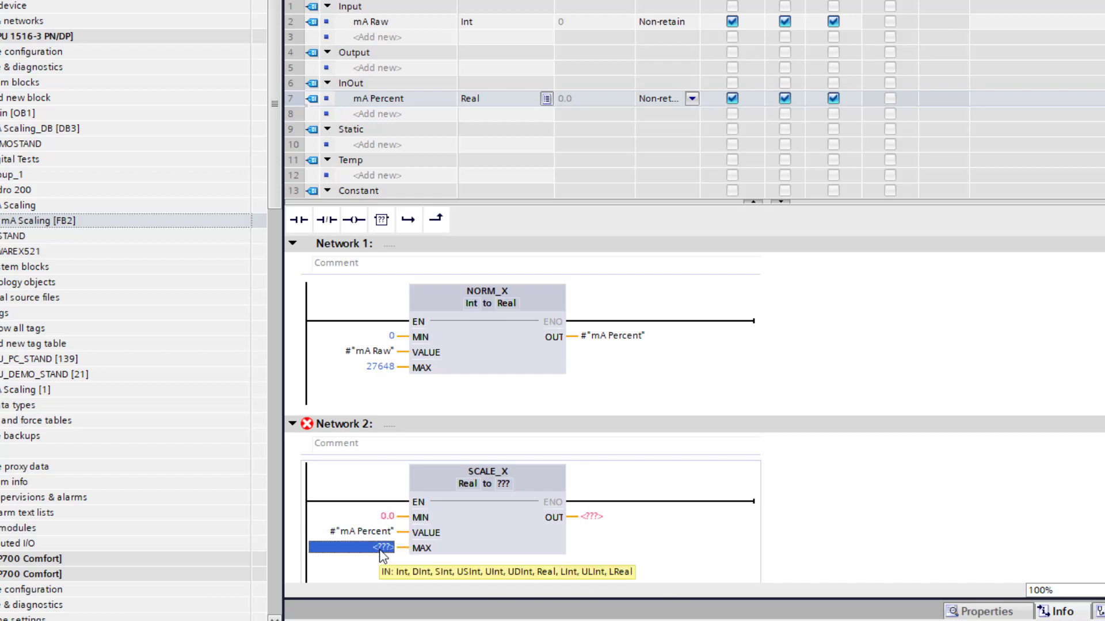
text(2.0)
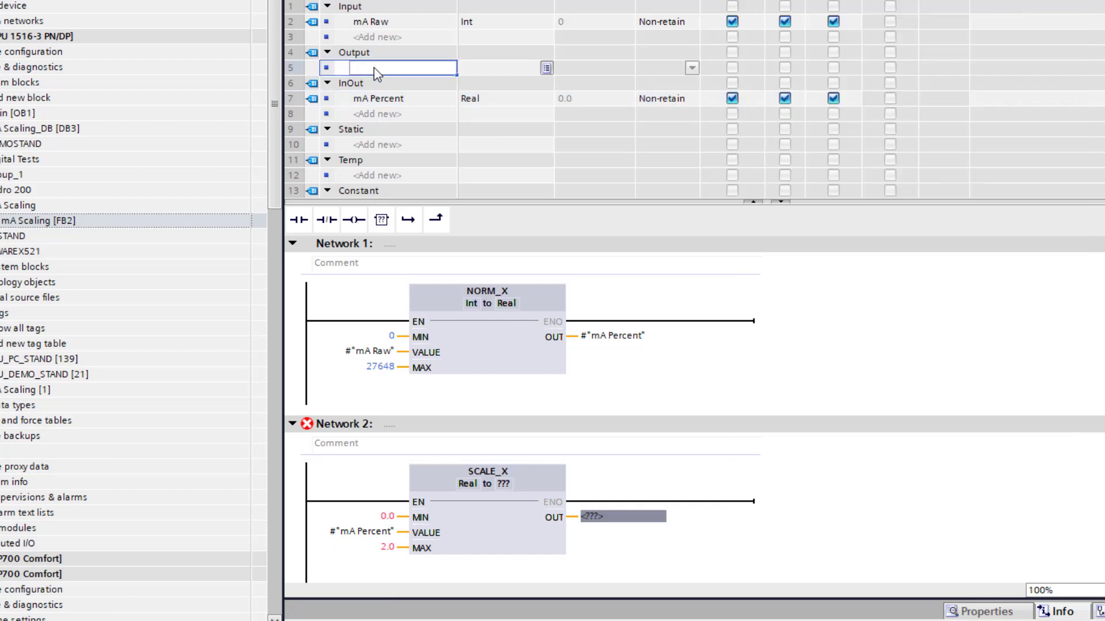
- Add output 'mA Level scaled' with data type Real to the block interface
text(m)
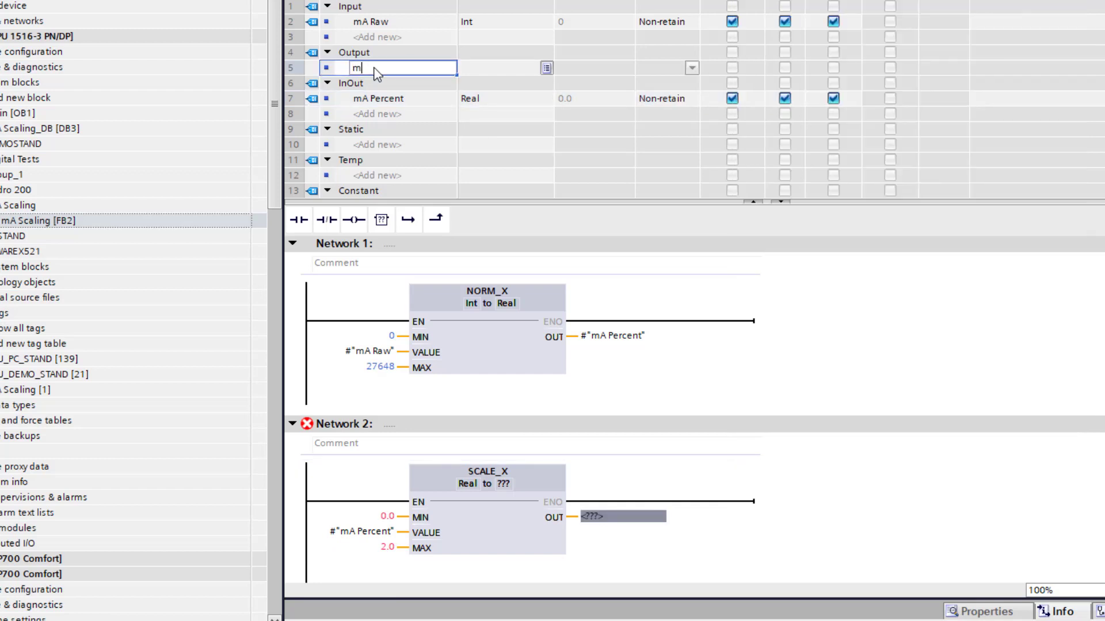
text(A Level)
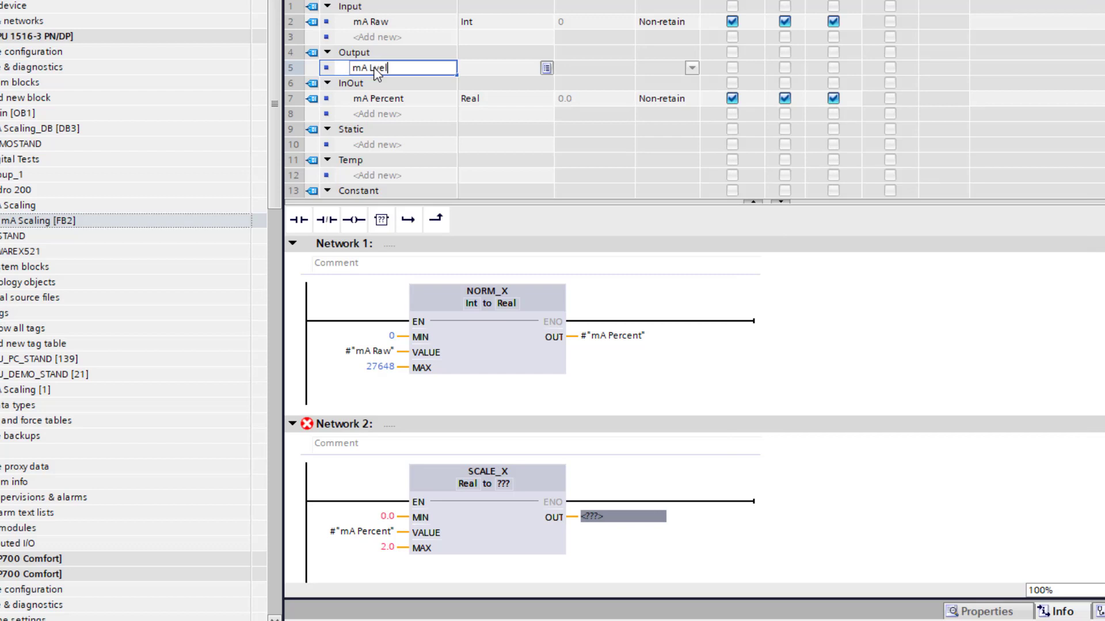
text(scaled)
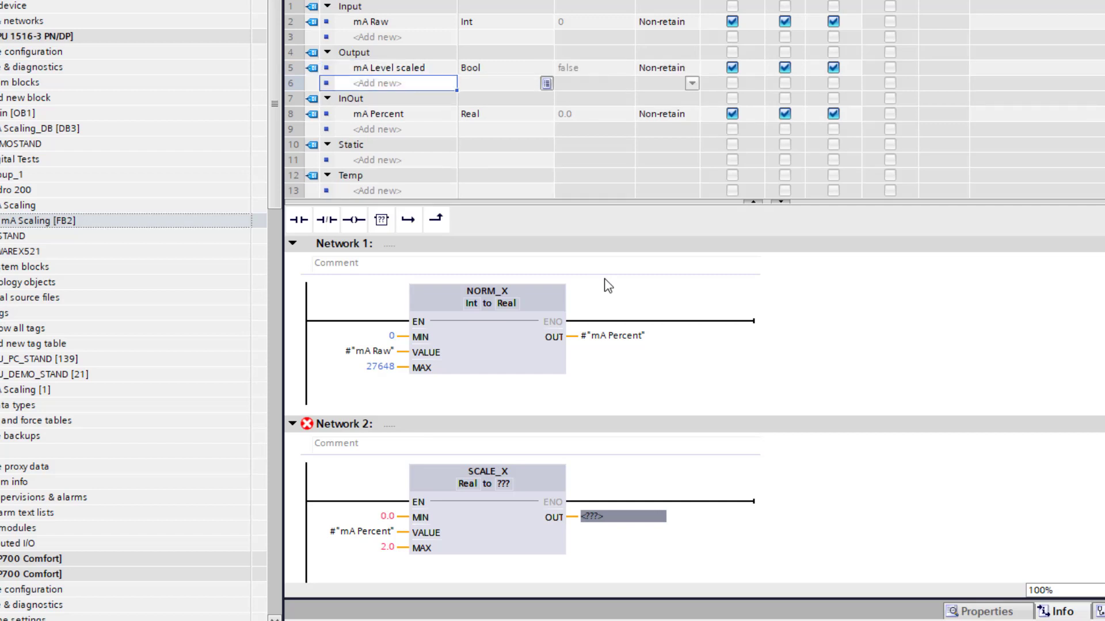
mouse_move(495, 69)
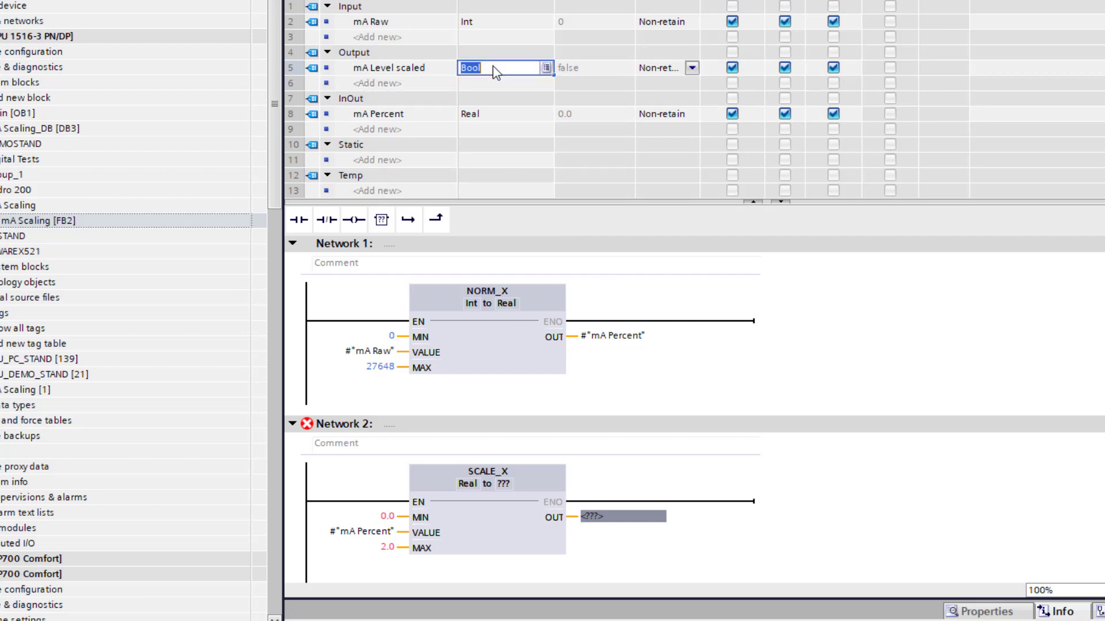
text(real)
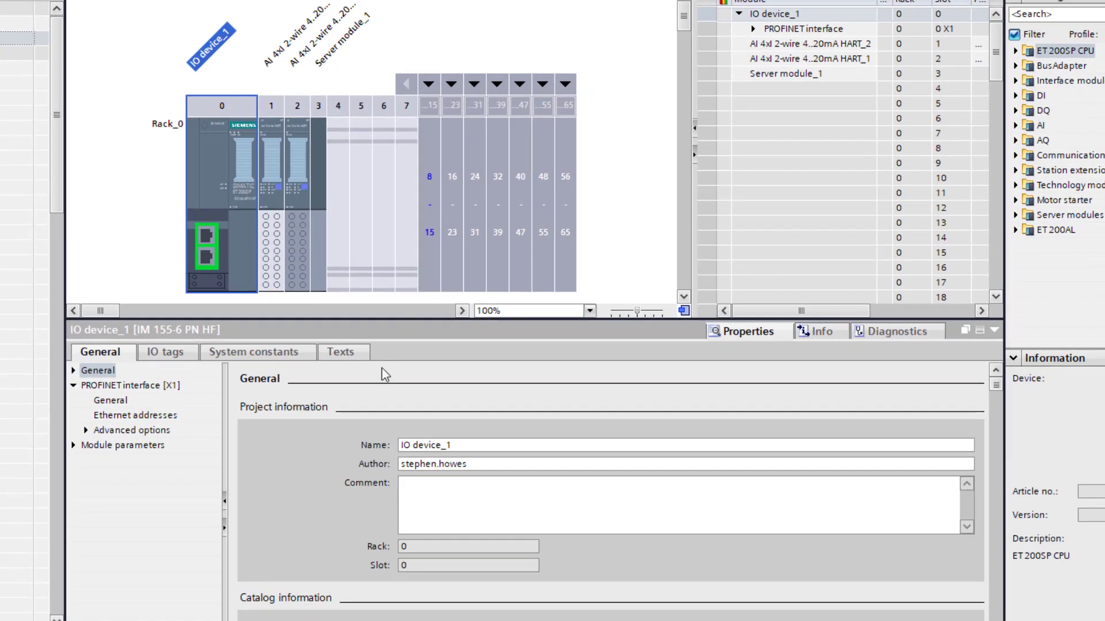
- Select the AI 4xI 2-wire 4..20mA HART module in slot 1
click(270, 176)
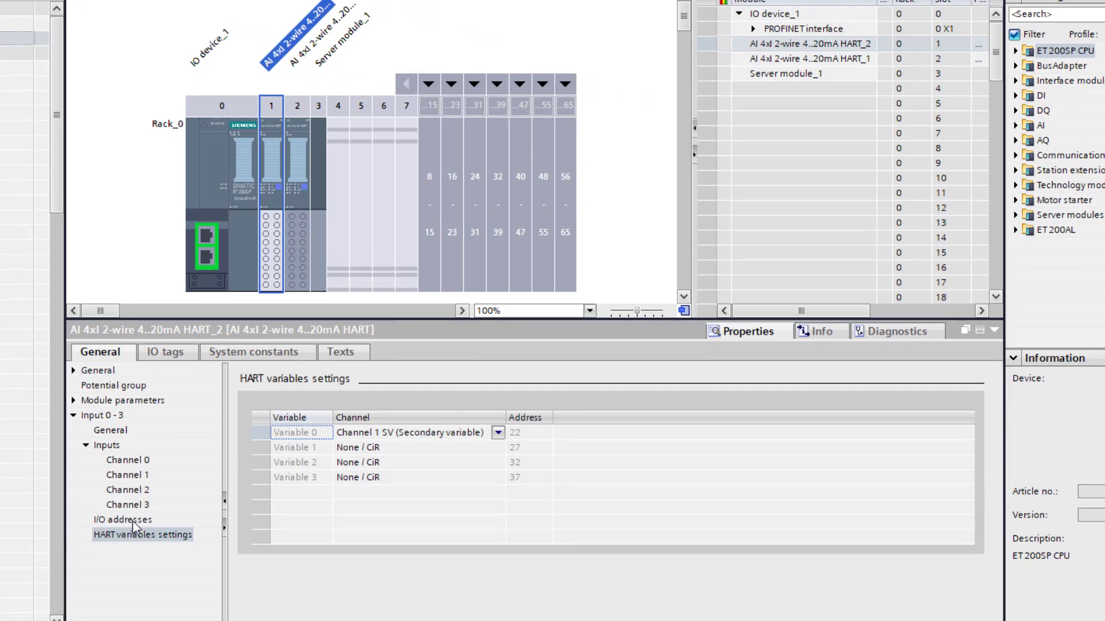
mouse_move(200, 550)
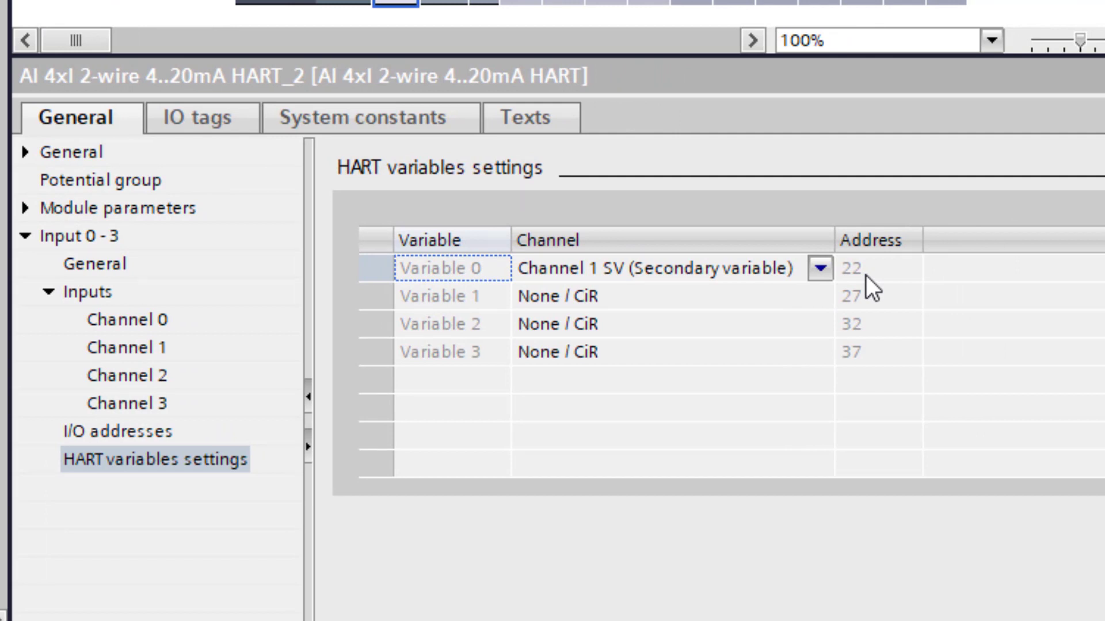
- Open Variable 0's Channel dropdown to list the PV, SV, TV and QV options
click(668, 267)
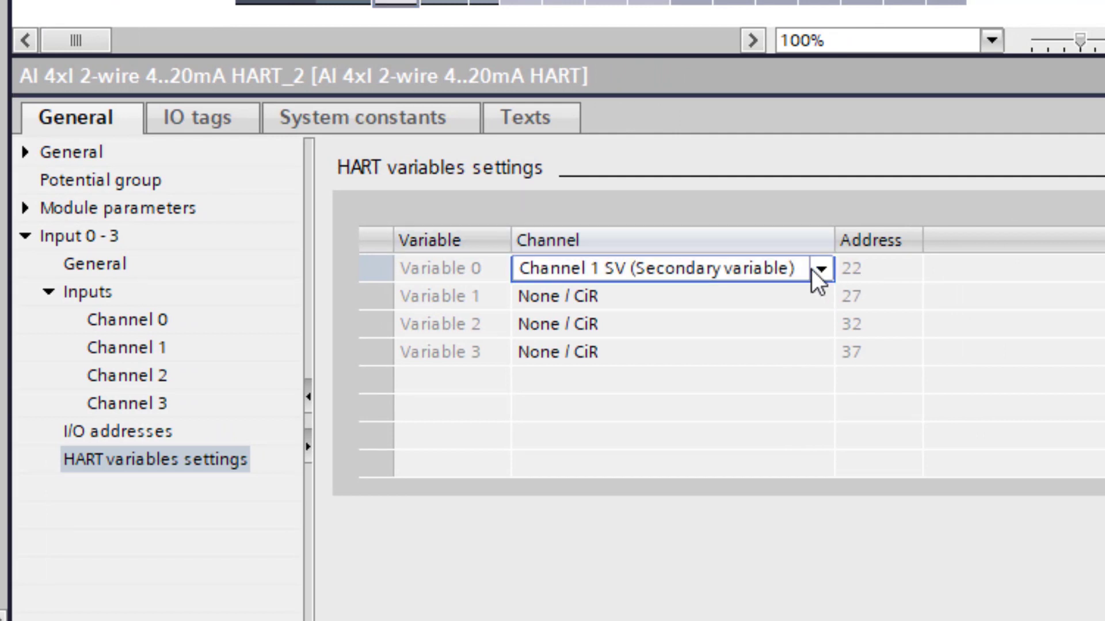
click(819, 269)
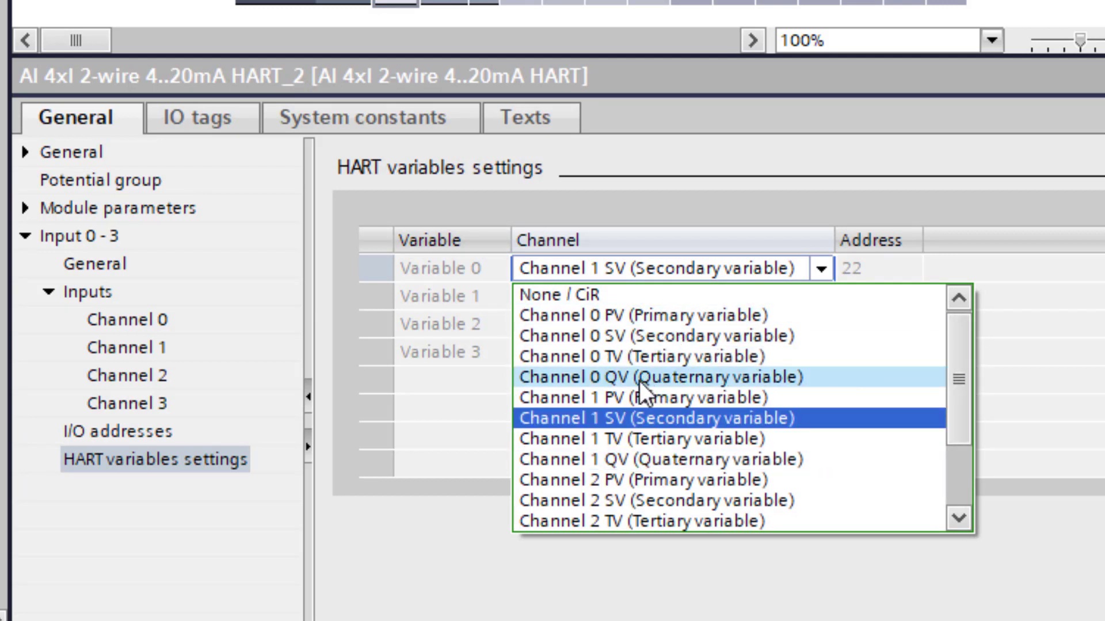
mouse_move(641, 397)
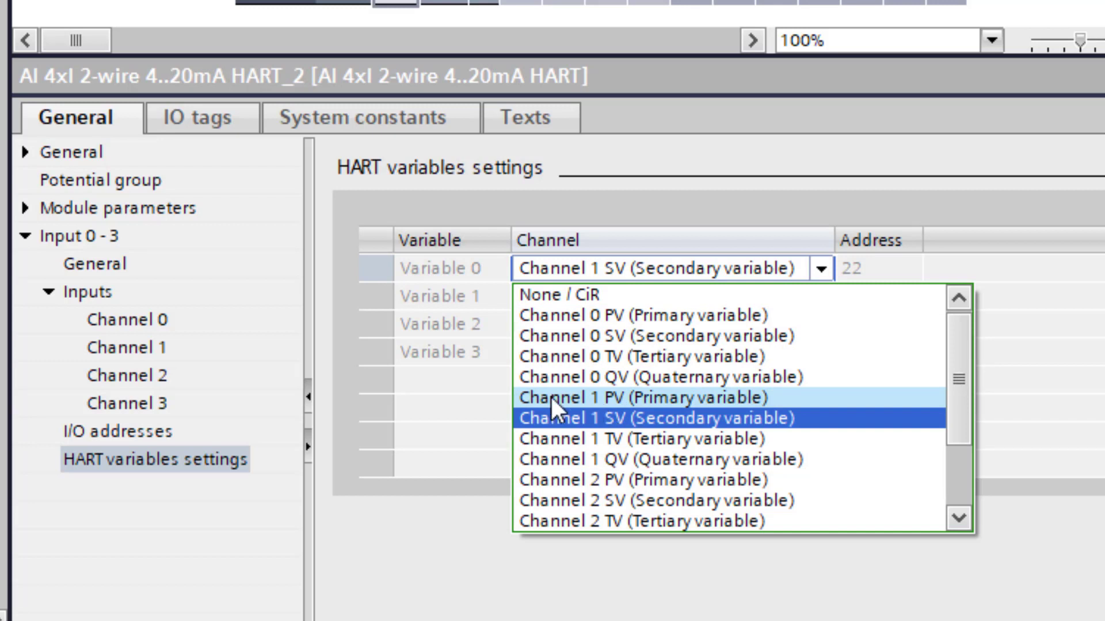
mouse_move(856, 449)
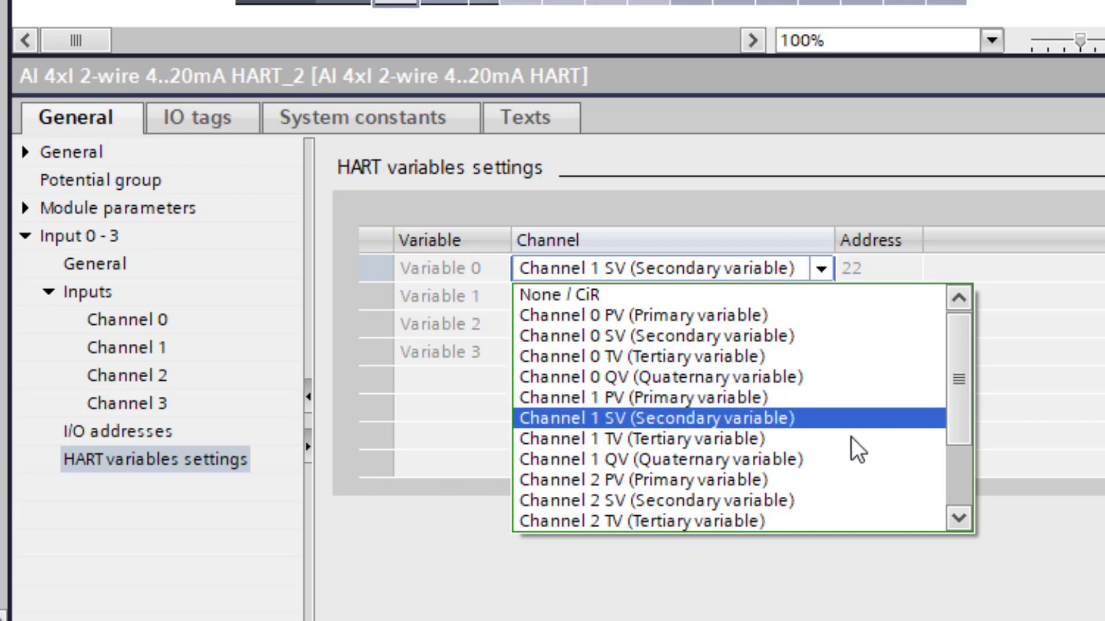
mouse_move(638, 442)
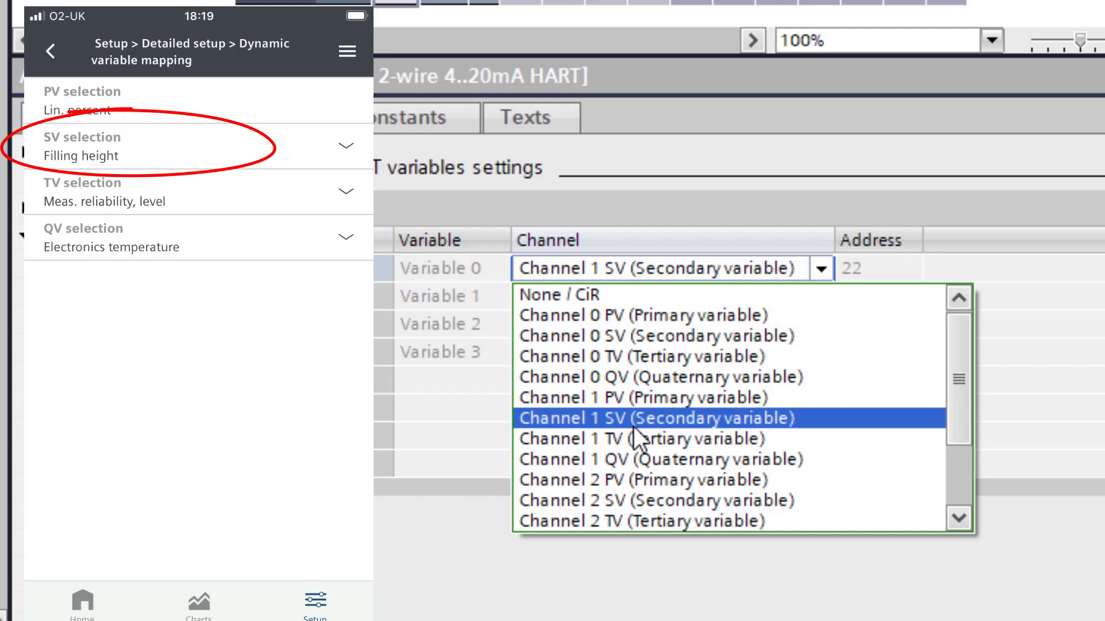
- Choose Channel 1 SV (Secondary variable) as Variable 0's source
click(659, 417)
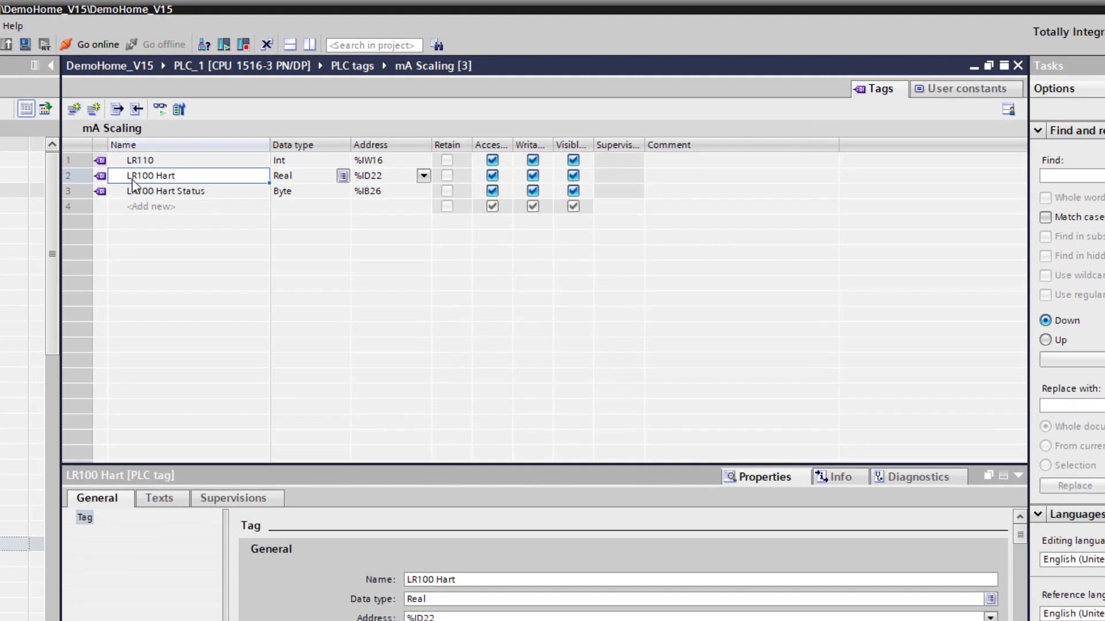
mouse_move(370, 203)
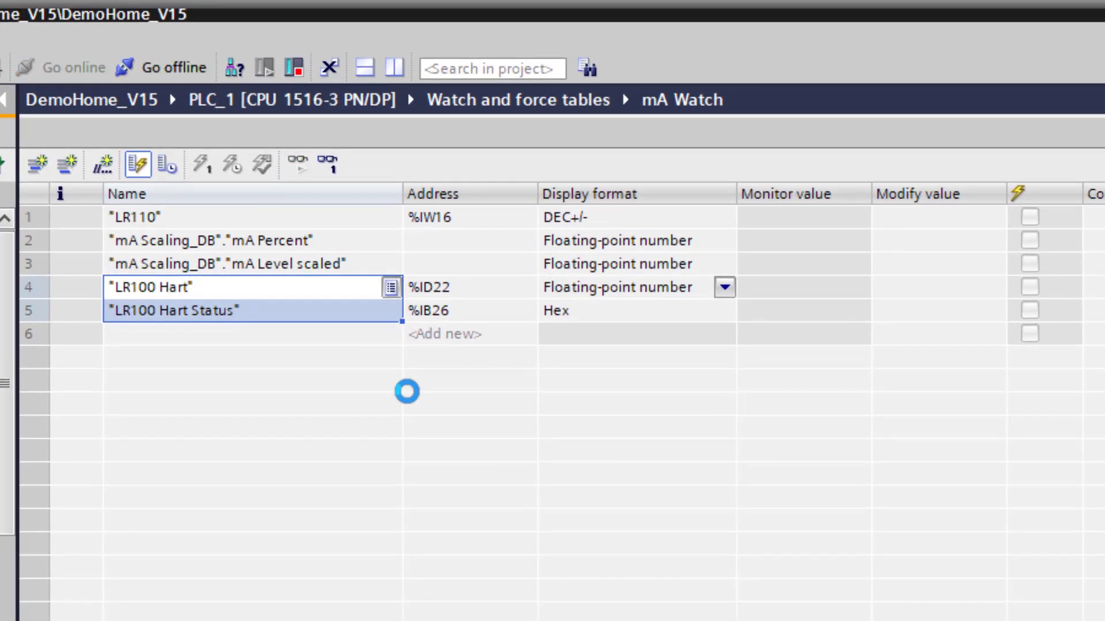
- Monitor all values in the mA Watch table: LR110, mA Percent and LR100 Hart
click(297, 165)
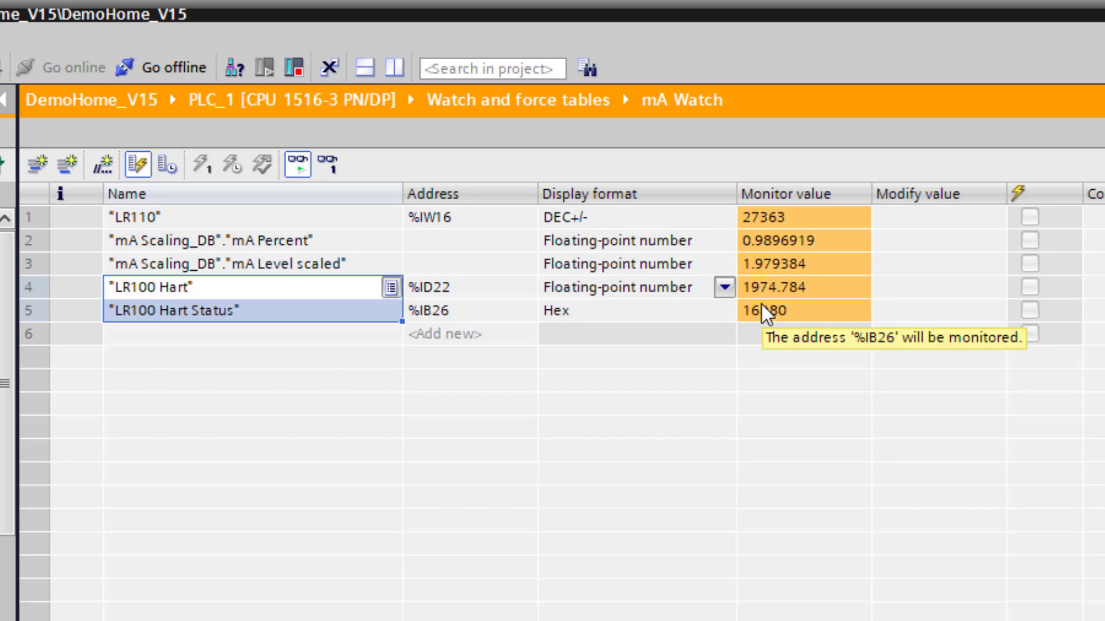
mouse_move(793, 296)
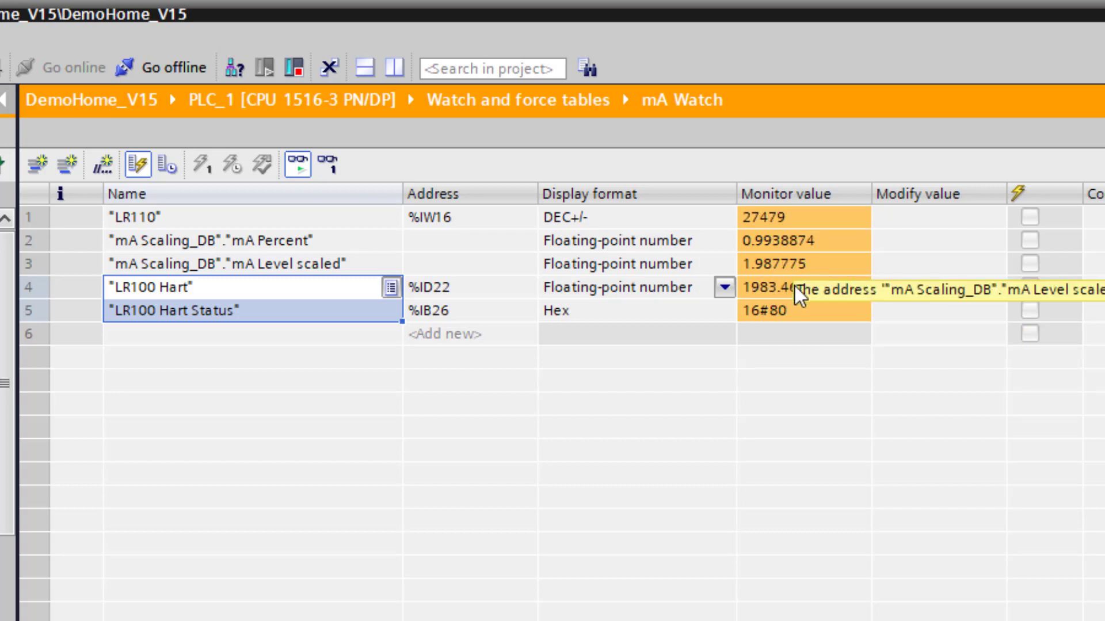